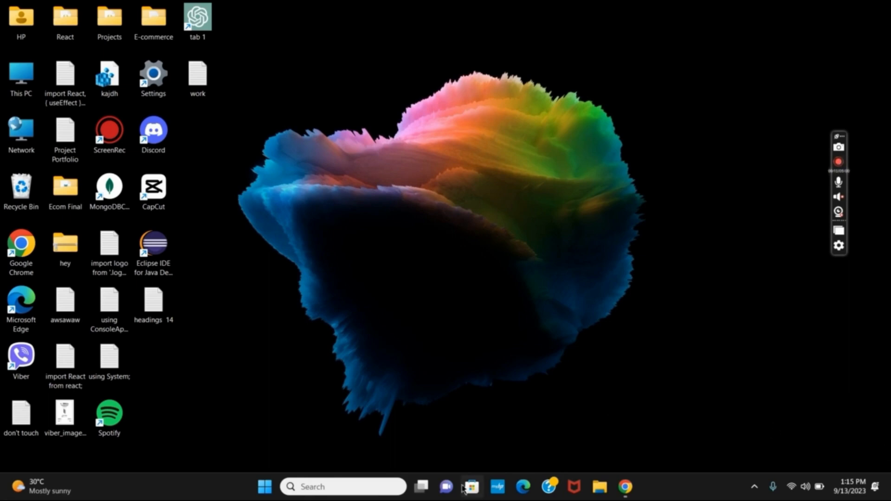
Step: Launch powercfg.cpl from the Run dialog to open Power Options
text(powercfg.cpl4)
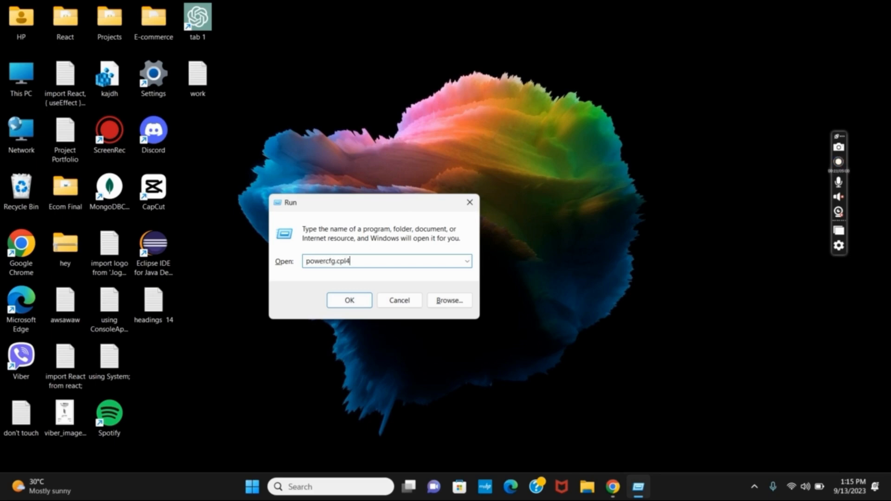
click(349, 300)
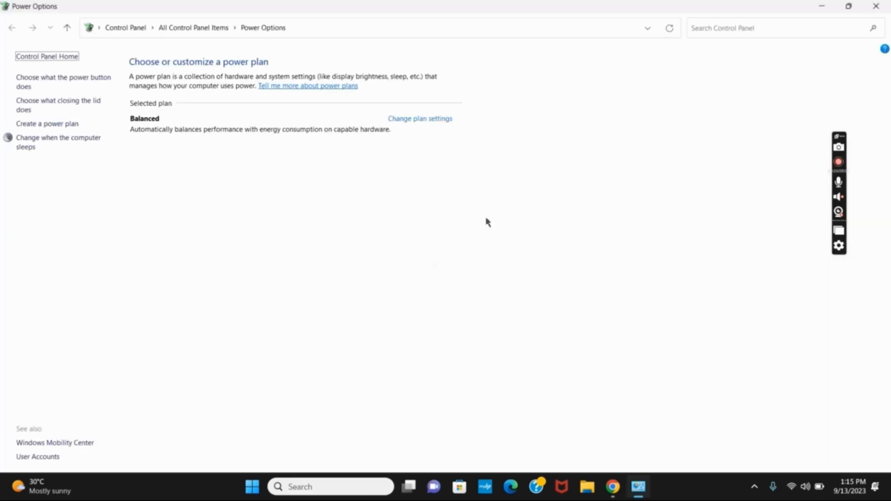
mouse_move(175, 110)
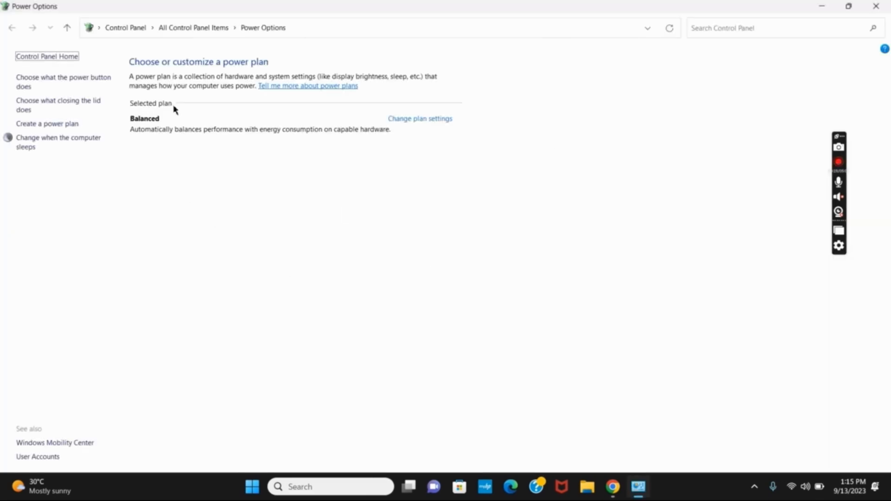
mouse_move(165, 163)
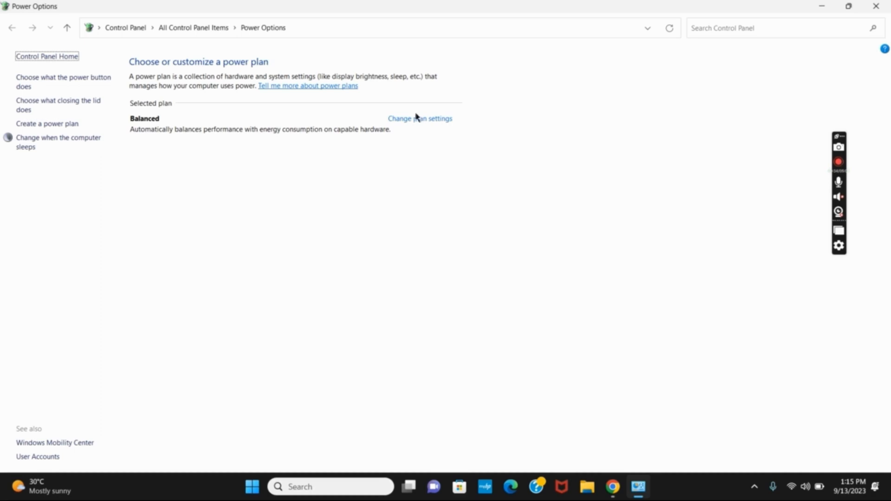
Step: Open the Balanced plan's settings and its advanced power settings window
click(419, 118)
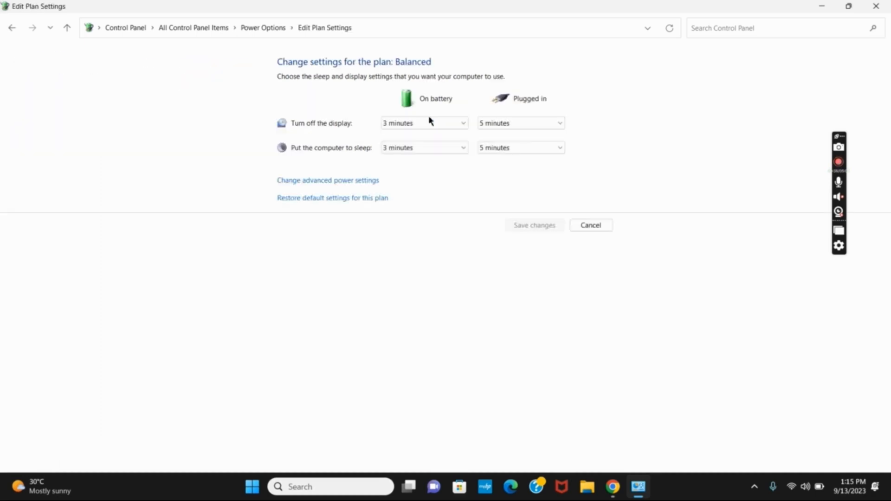
mouse_move(470, 253)
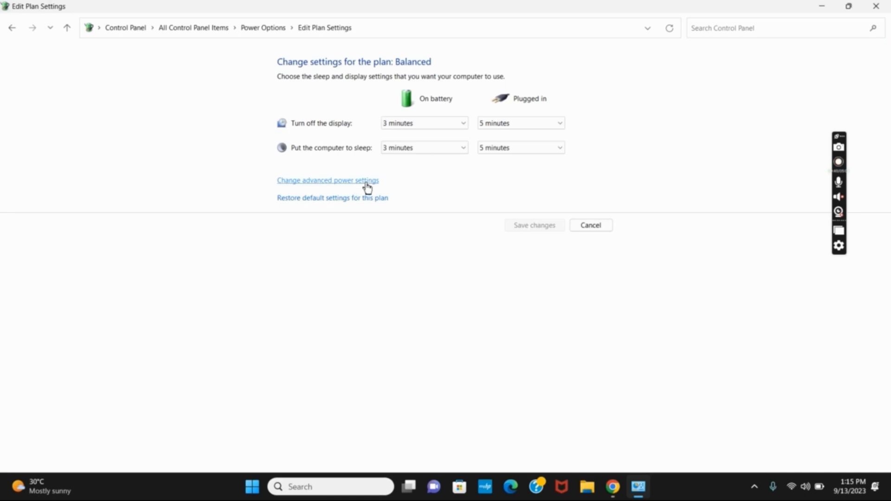
click(327, 180)
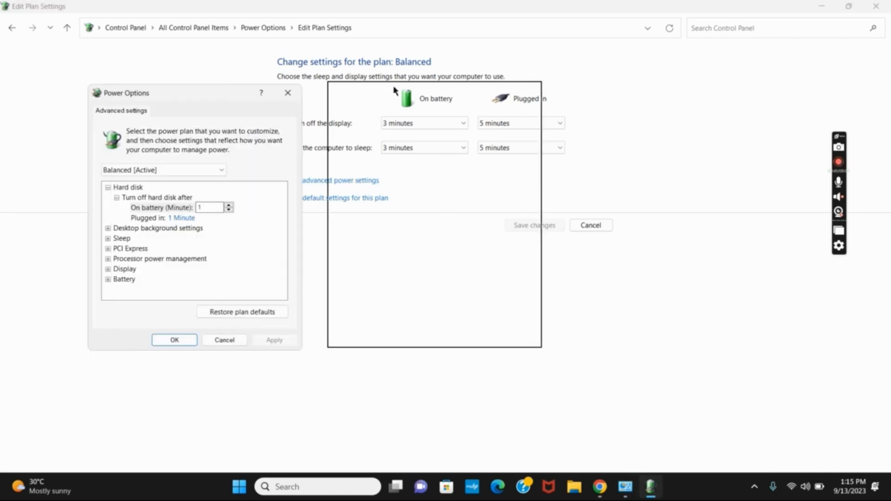
Step: Review Processor power management's maximum processor state (100%) and confirm the settings with OK
drag(126, 93, 364, 90)
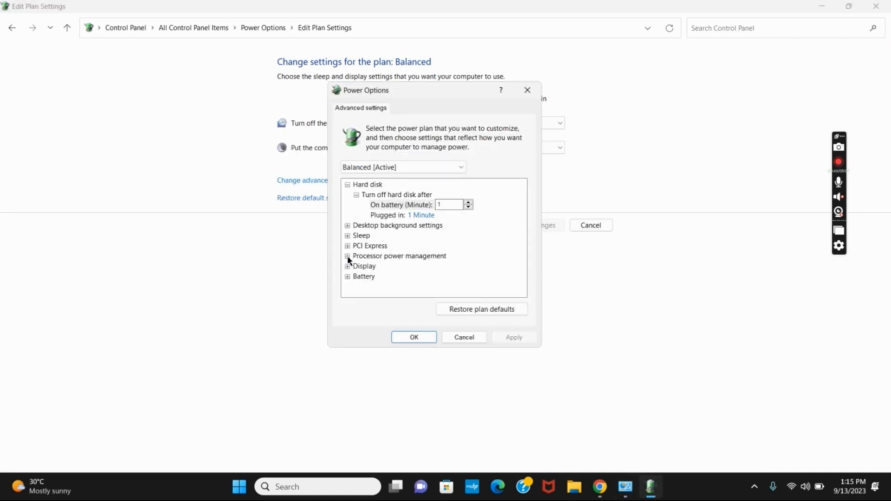
click(347, 256)
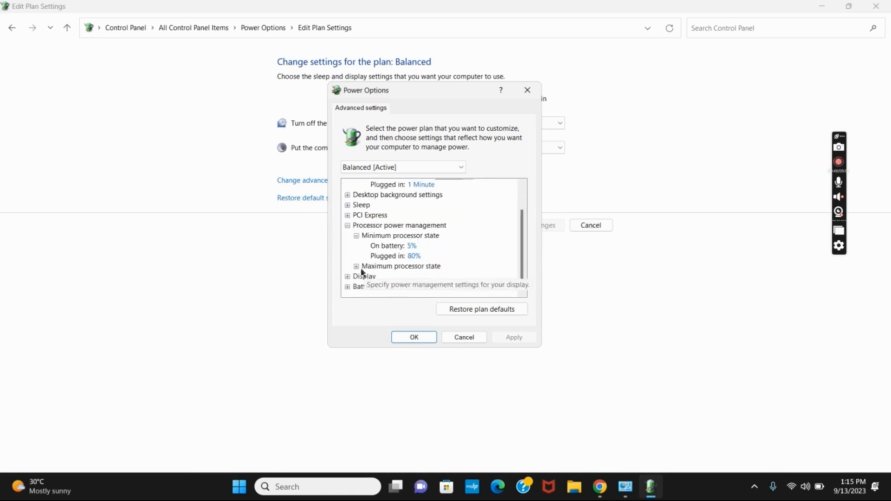
click(356, 267)
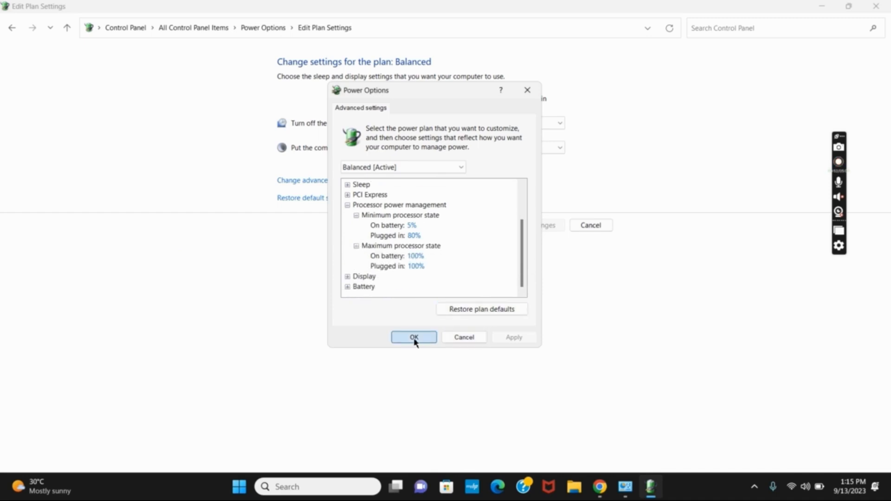
click(413, 337)
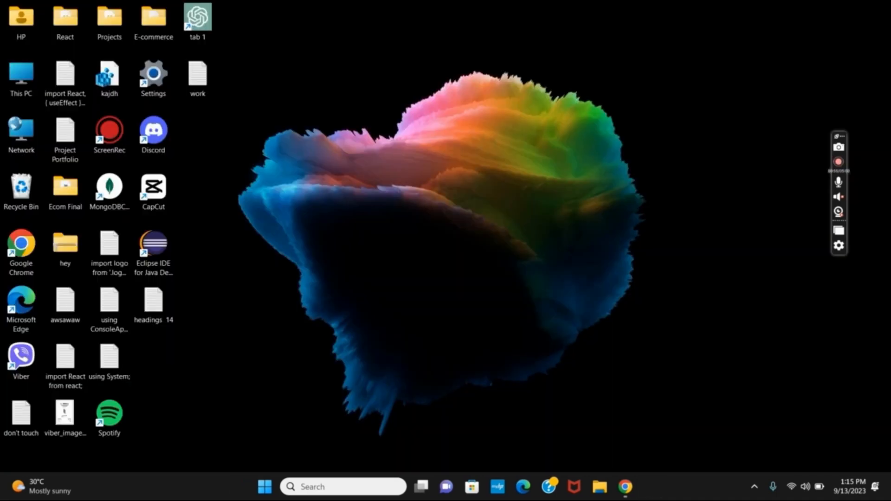